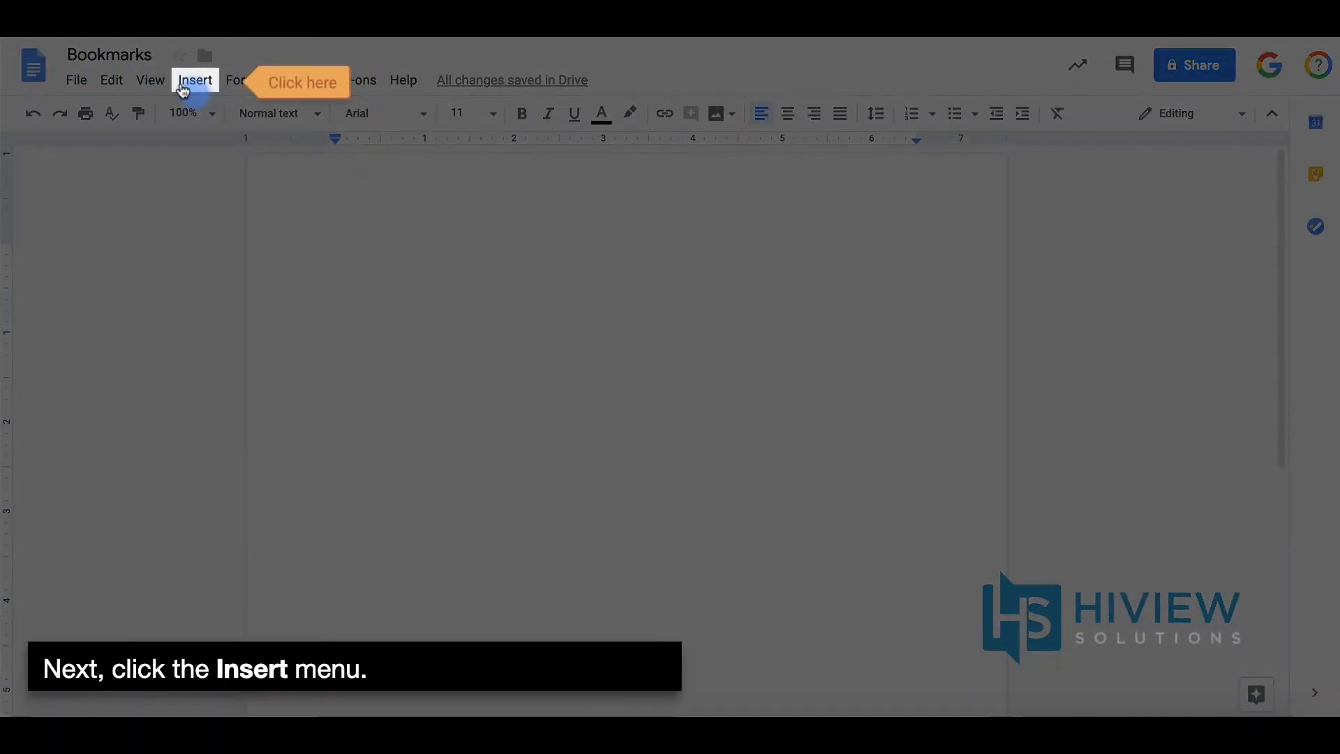
Insert a bookmark at the top of the page from the Insert menu
click(194, 80)
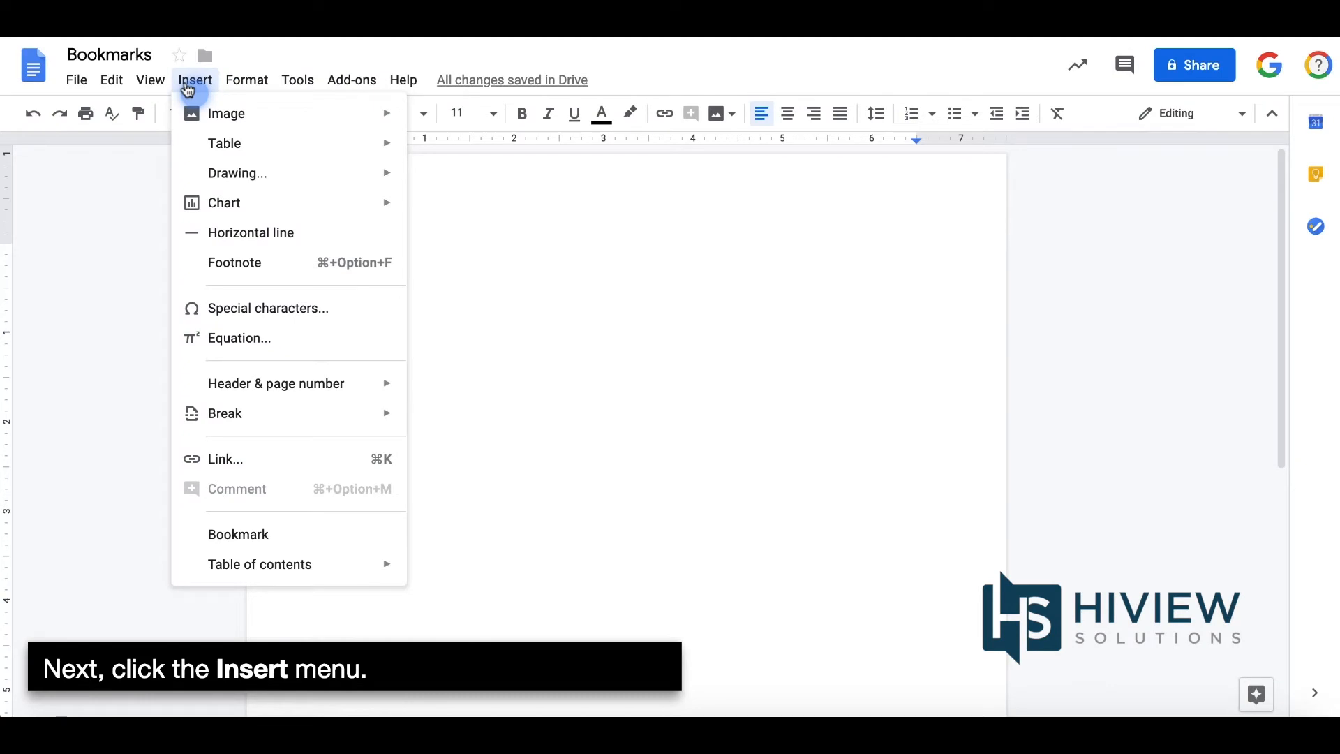
mouse_move(237, 534)
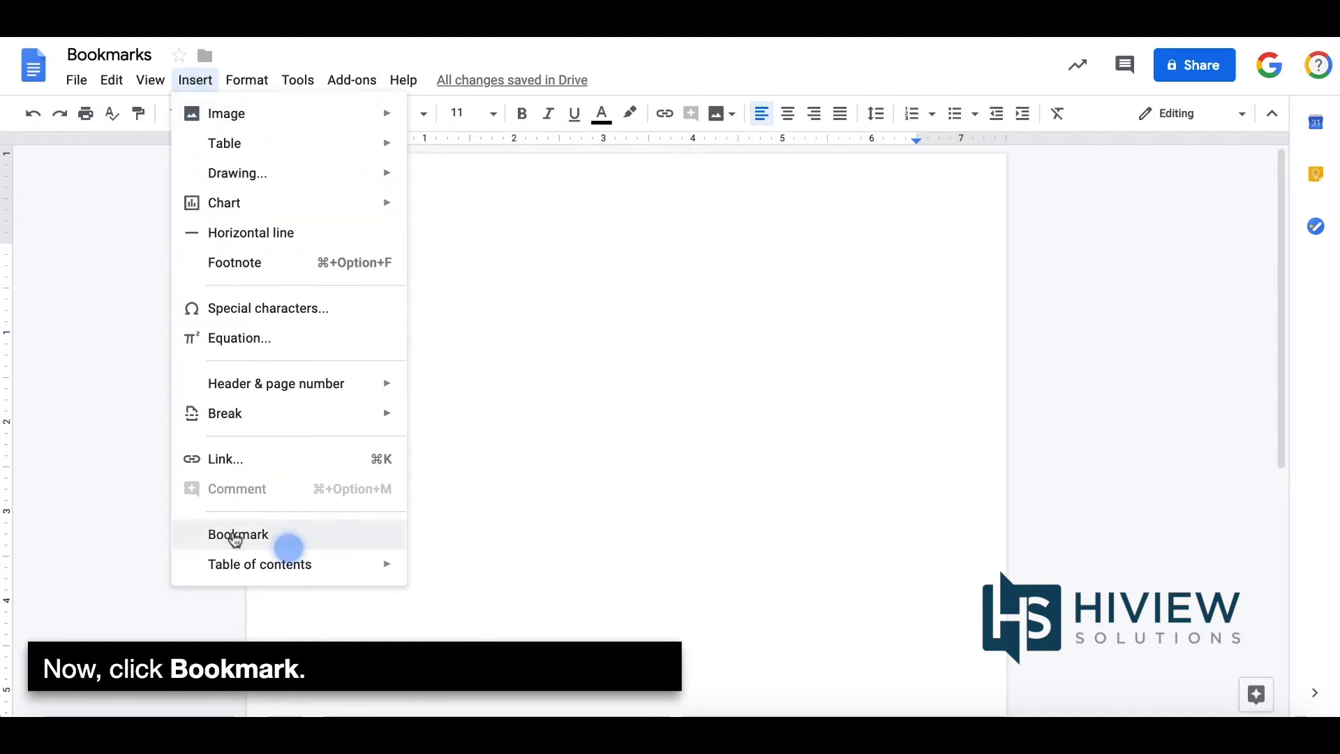
click(238, 535)
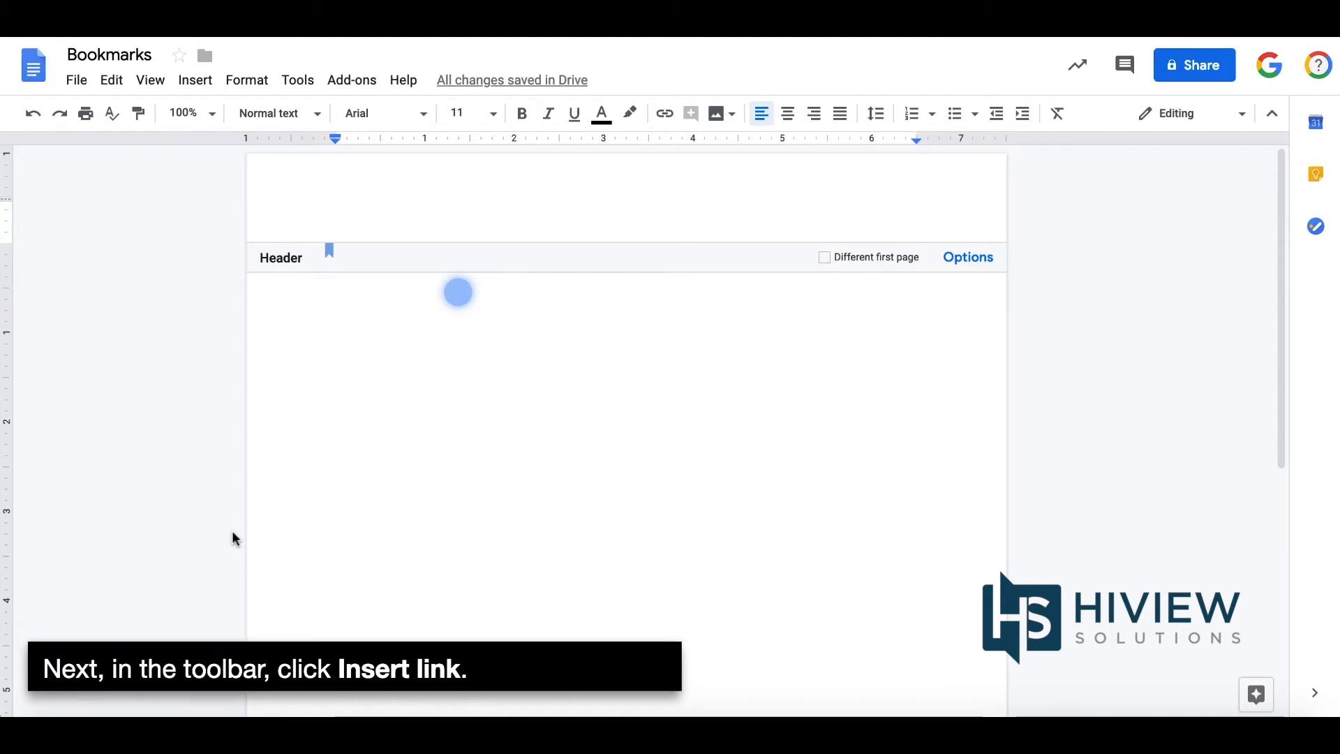
Start a new link and enter 'Bookmark' as its display text
click(664, 113)
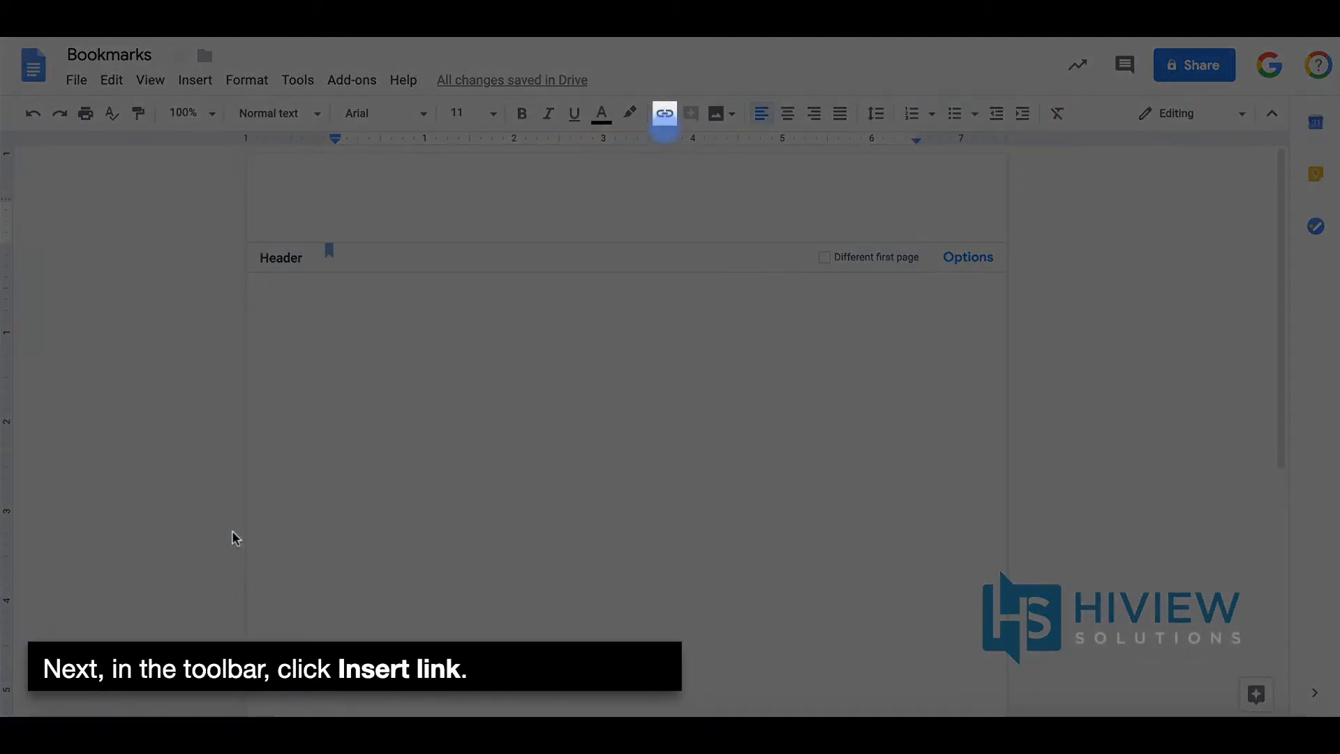
click(663, 113)
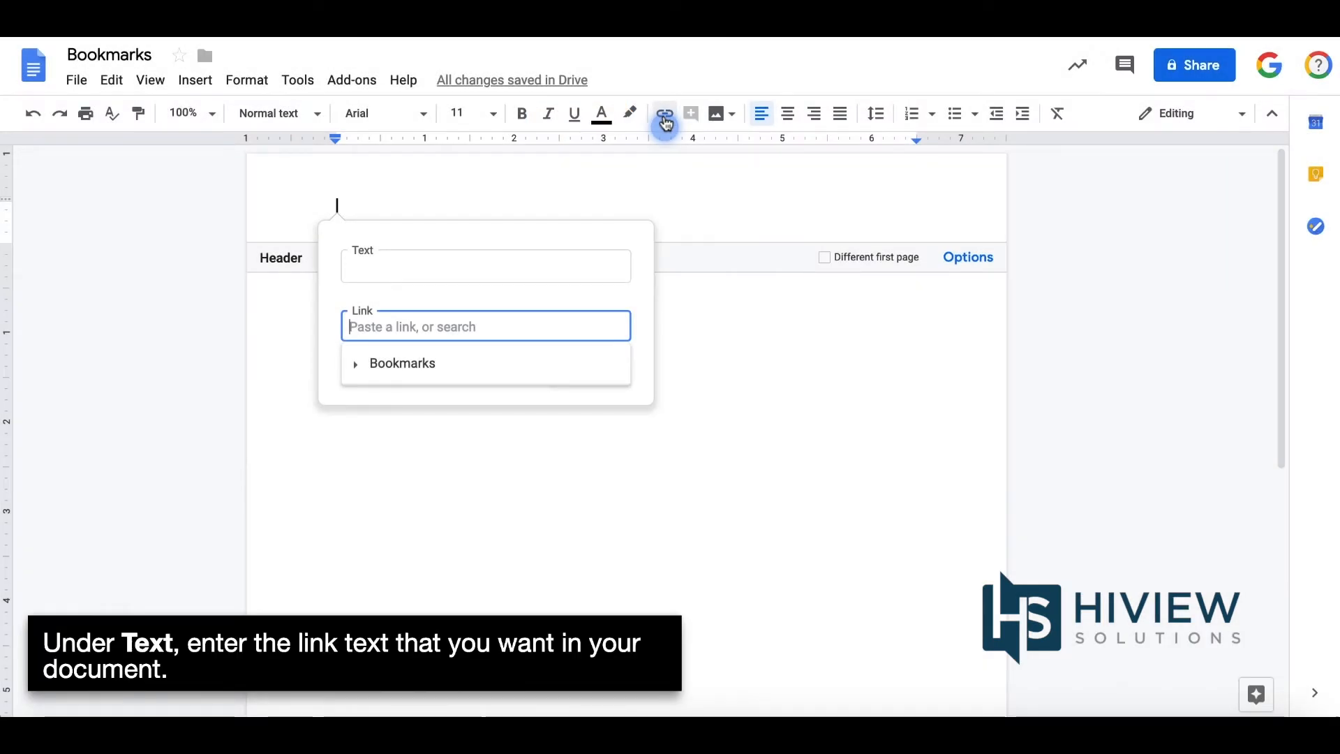
click(484, 265)
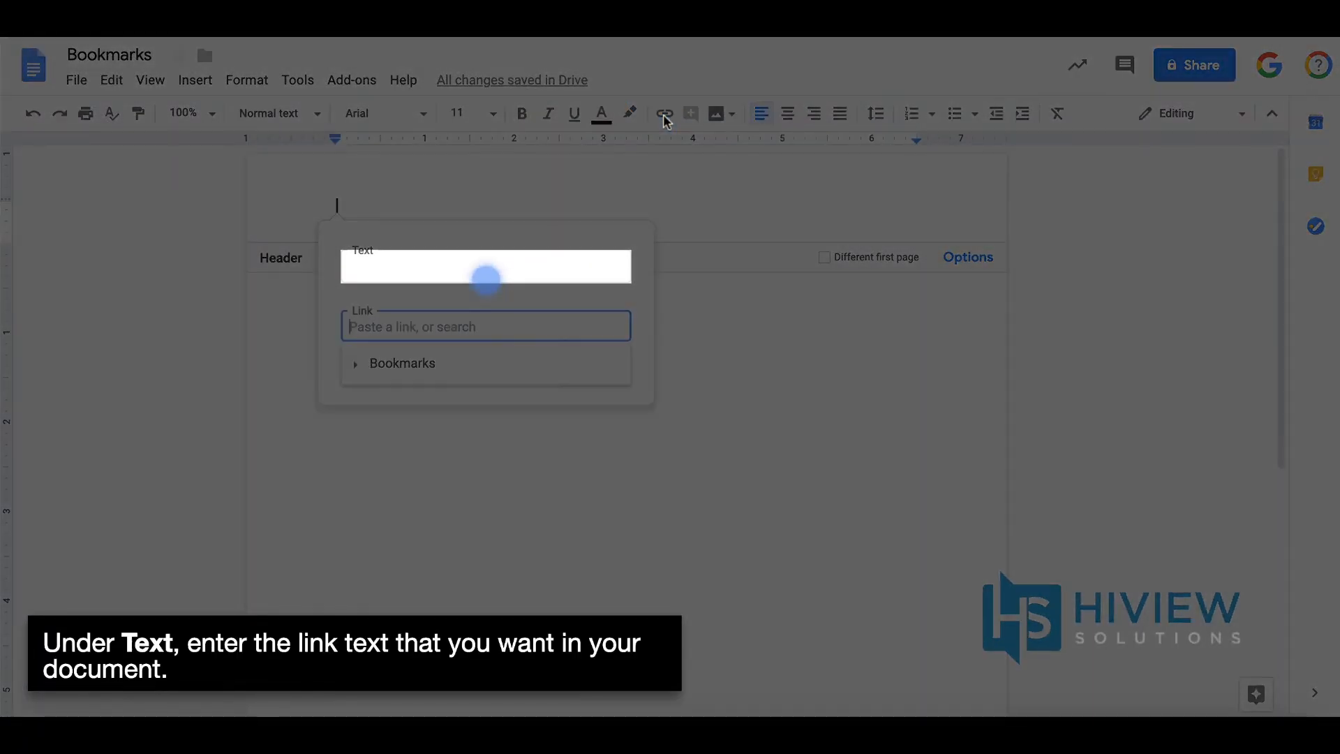
text(Bookmark)
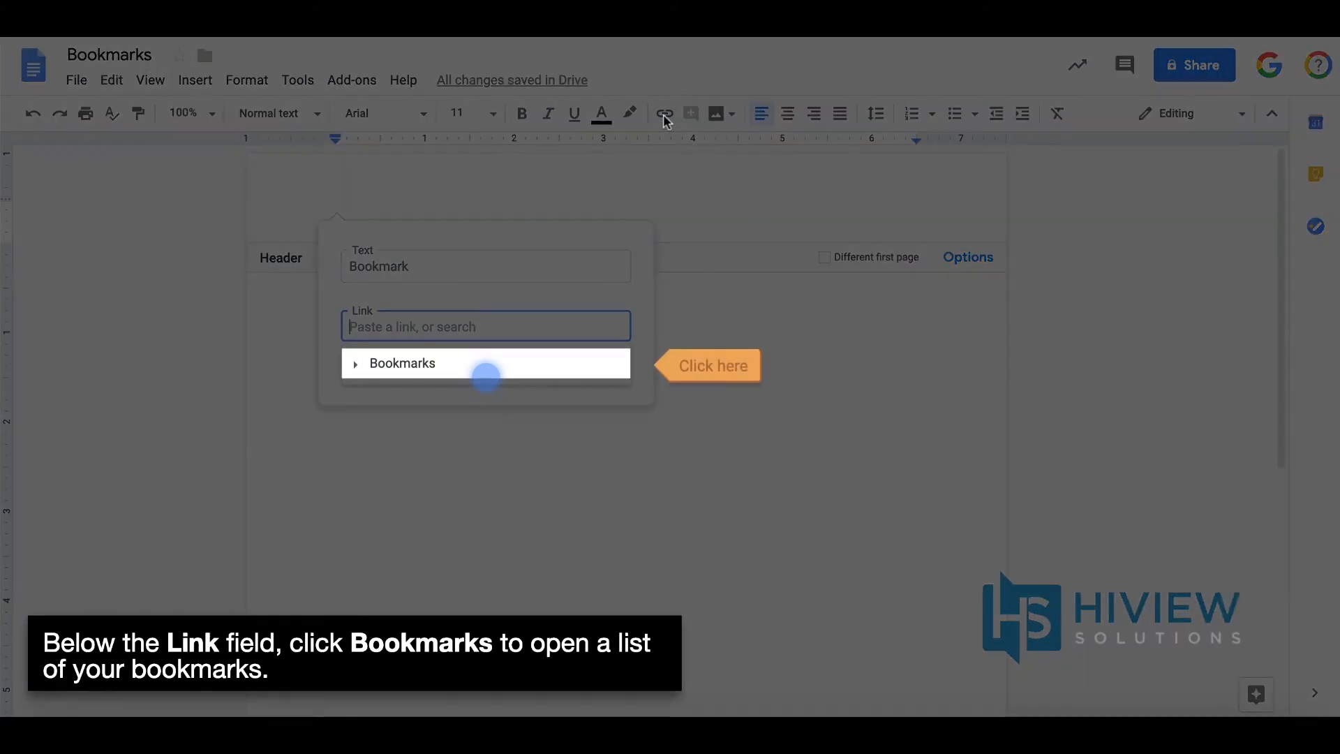
Point the 'Bookmark' link at the document's bookmark and apply it
click(402, 363)
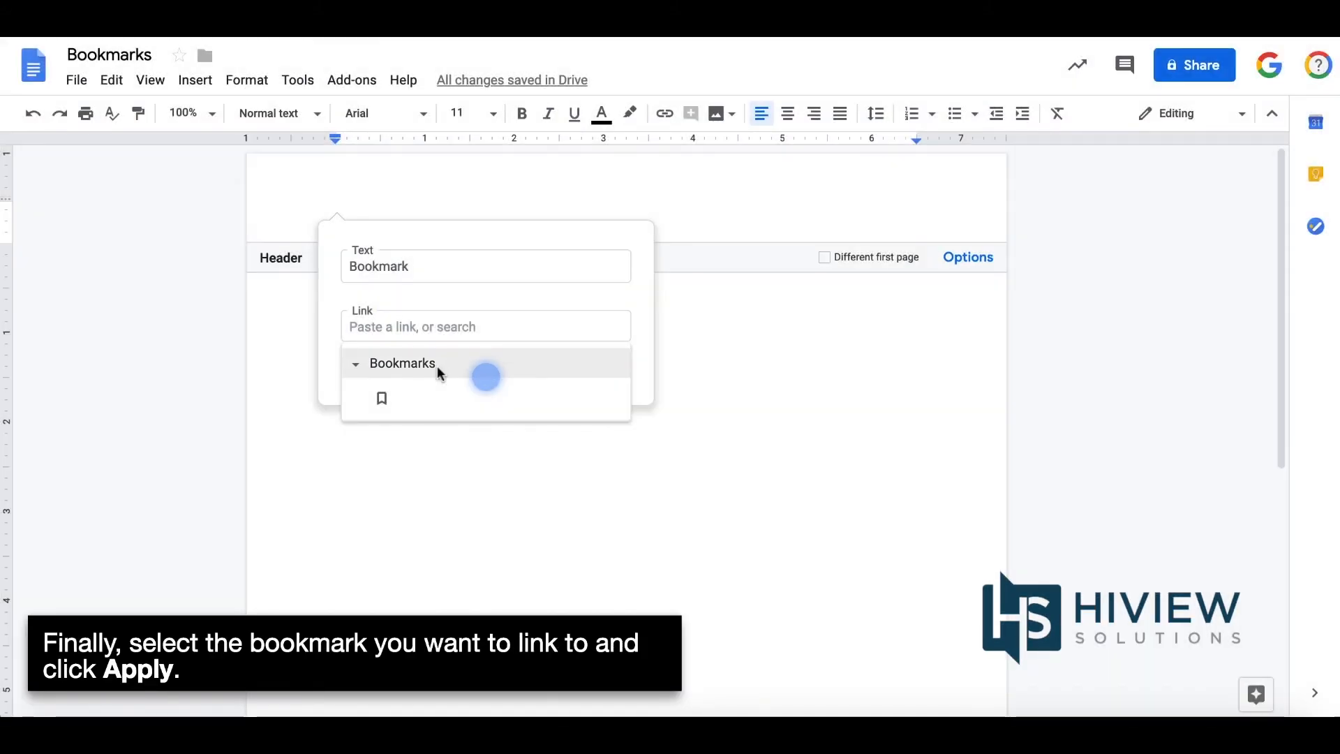
click(381, 398)
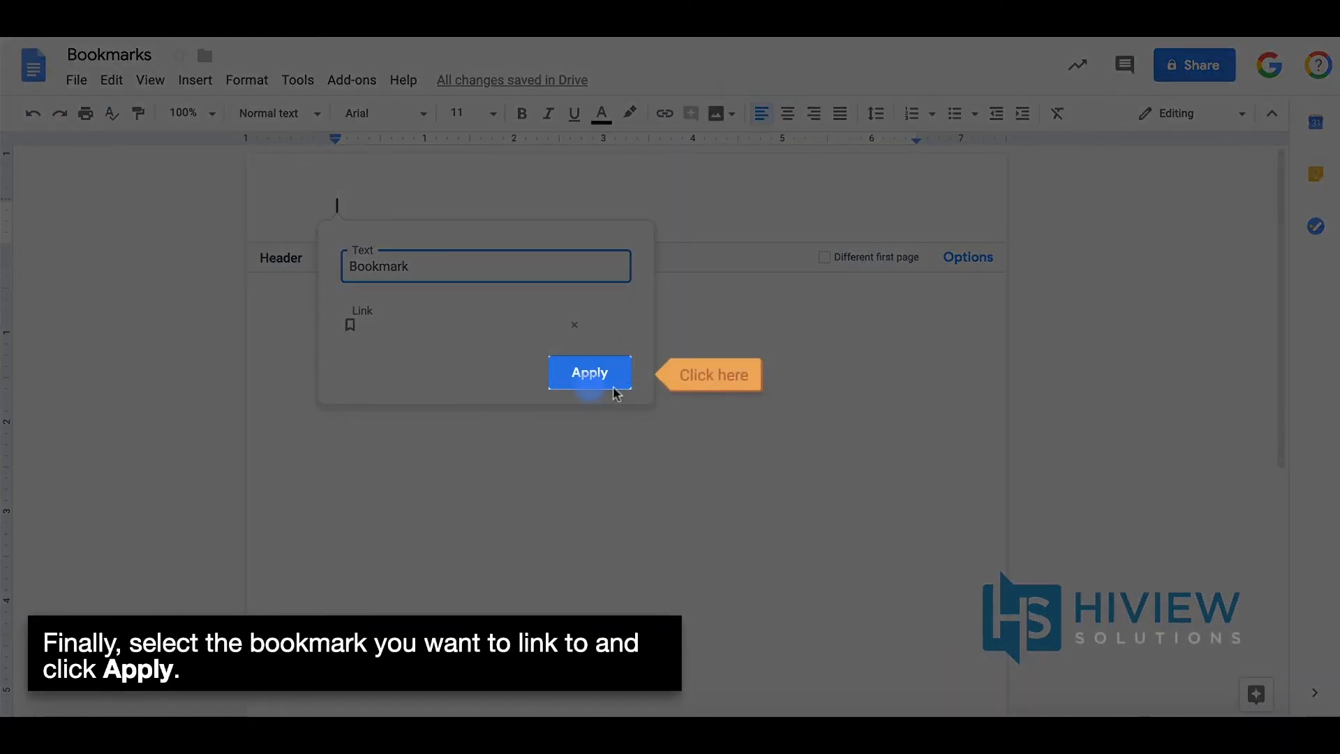
click(587, 371)
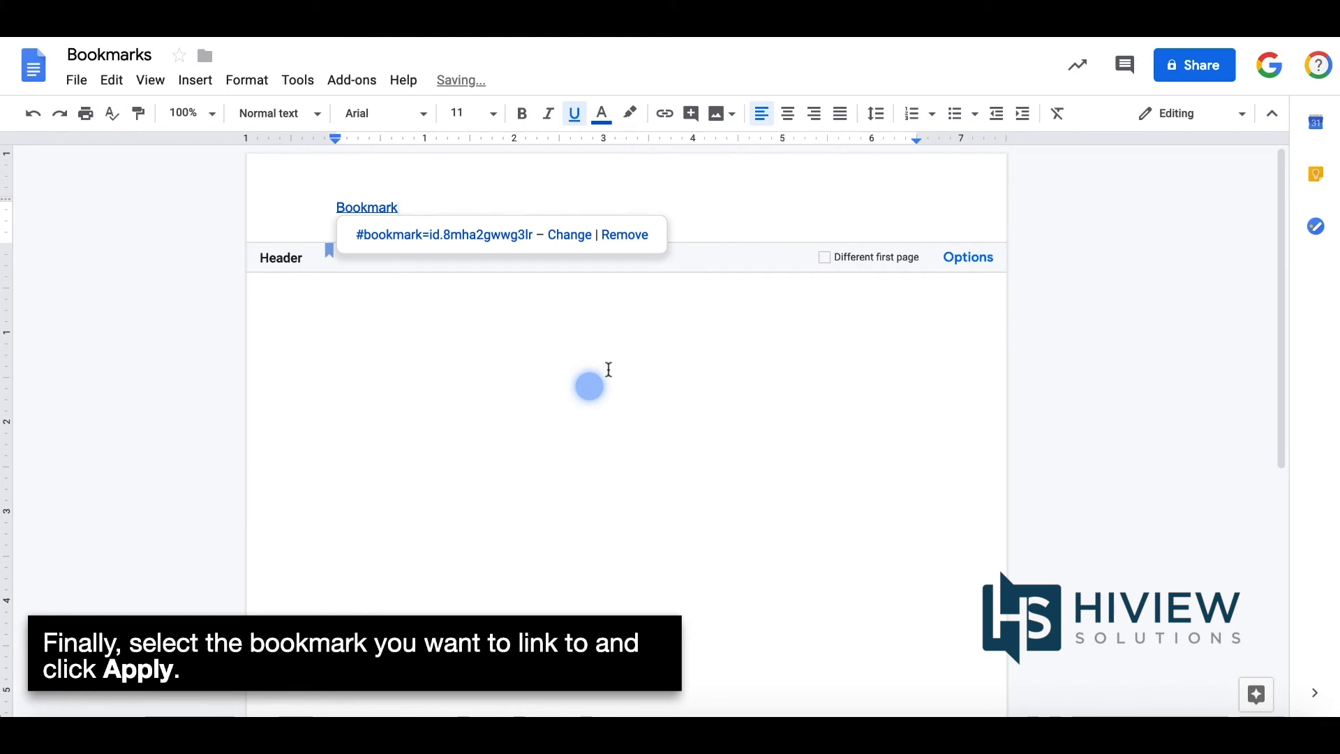